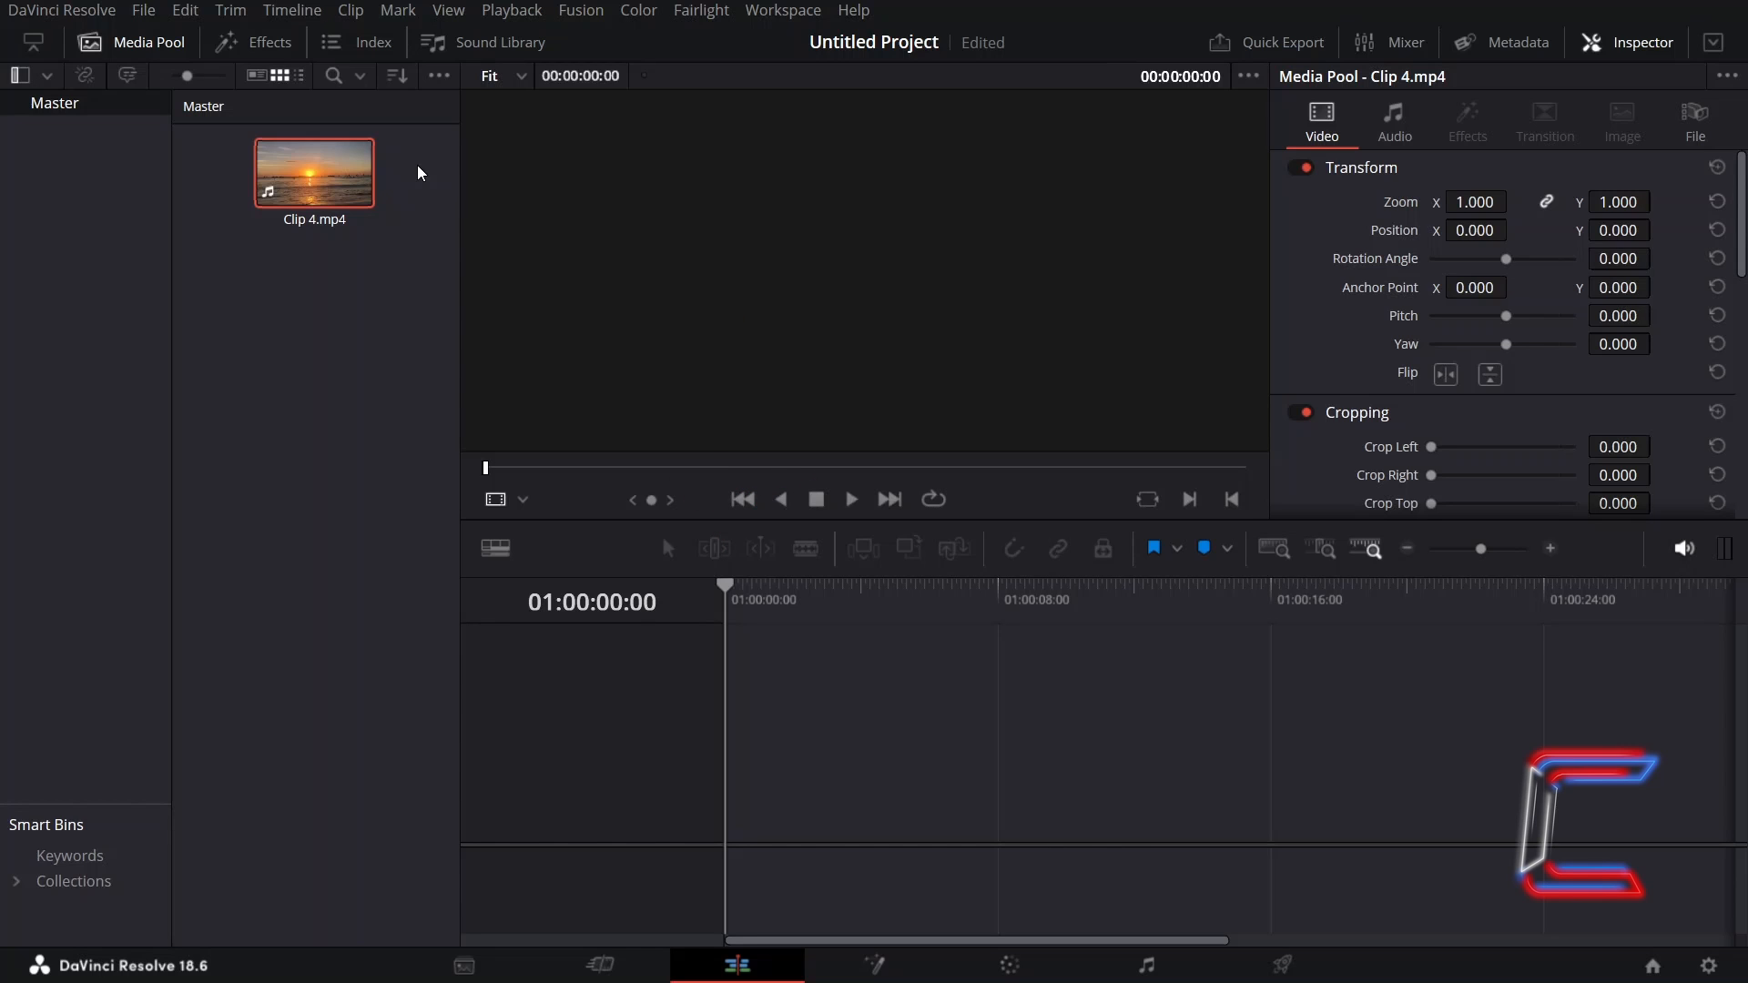
# Step: Place Clip 4.mp4 on top with F12, creating Timeline 1 in the Media Pool
pyautogui.press('F12')
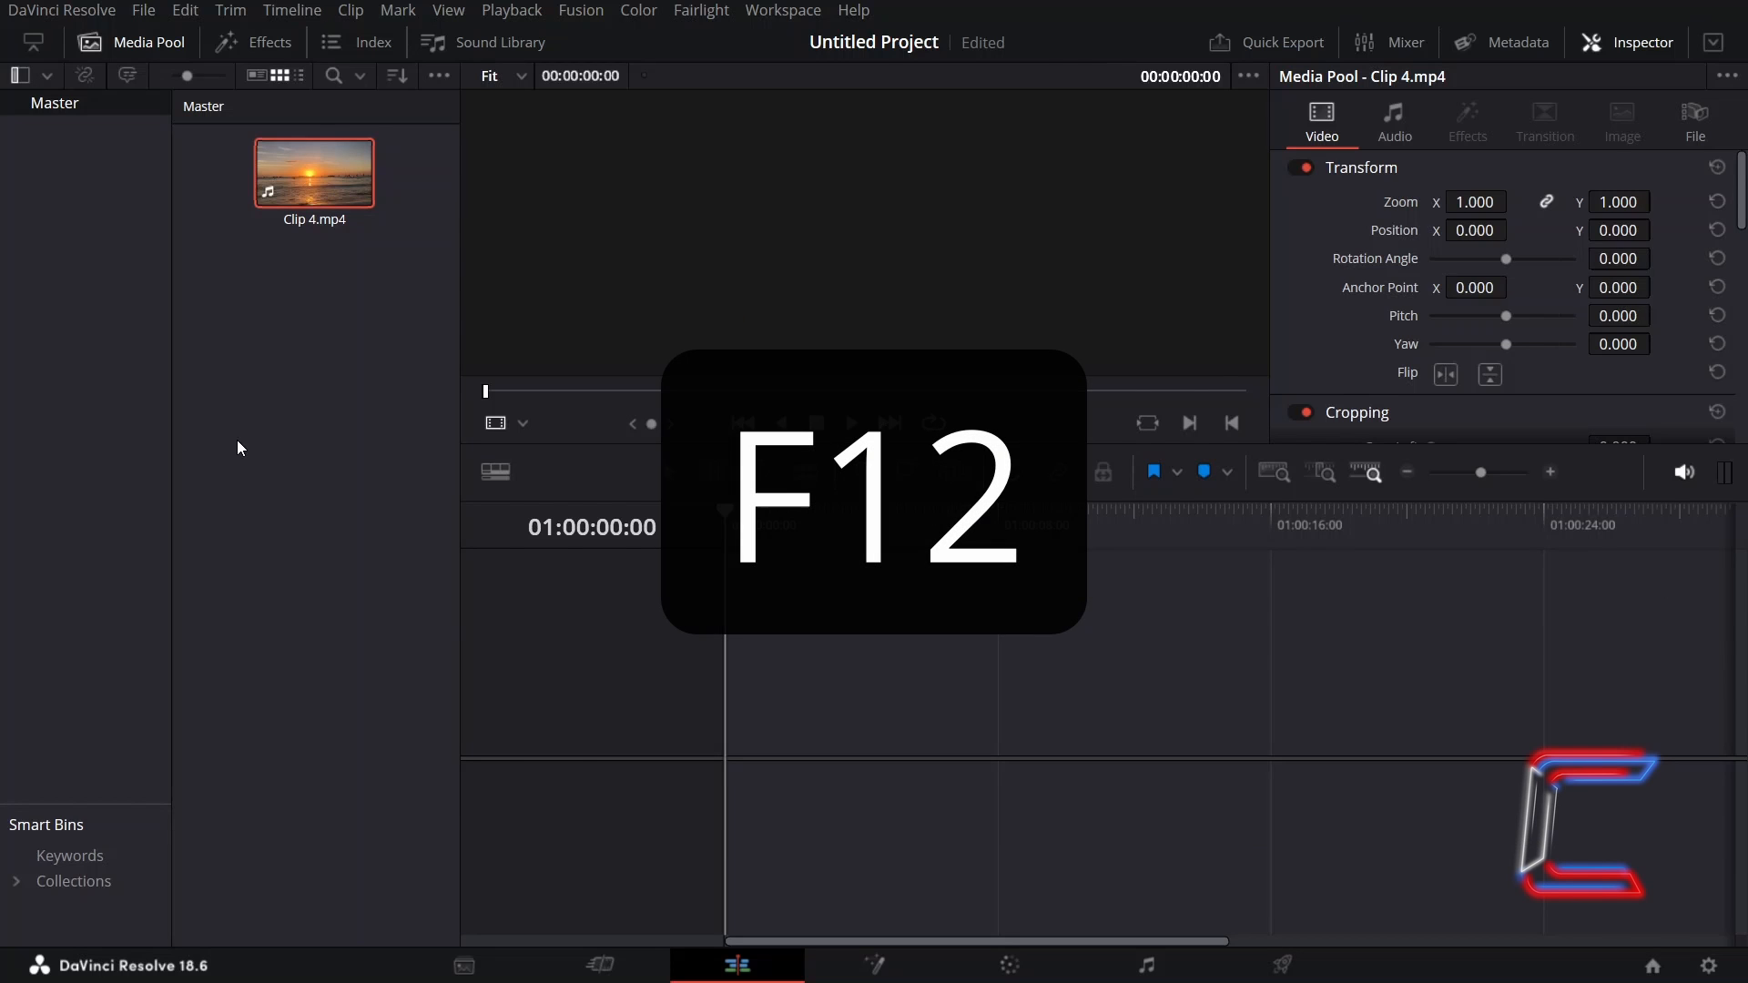
pyautogui.press('F12')
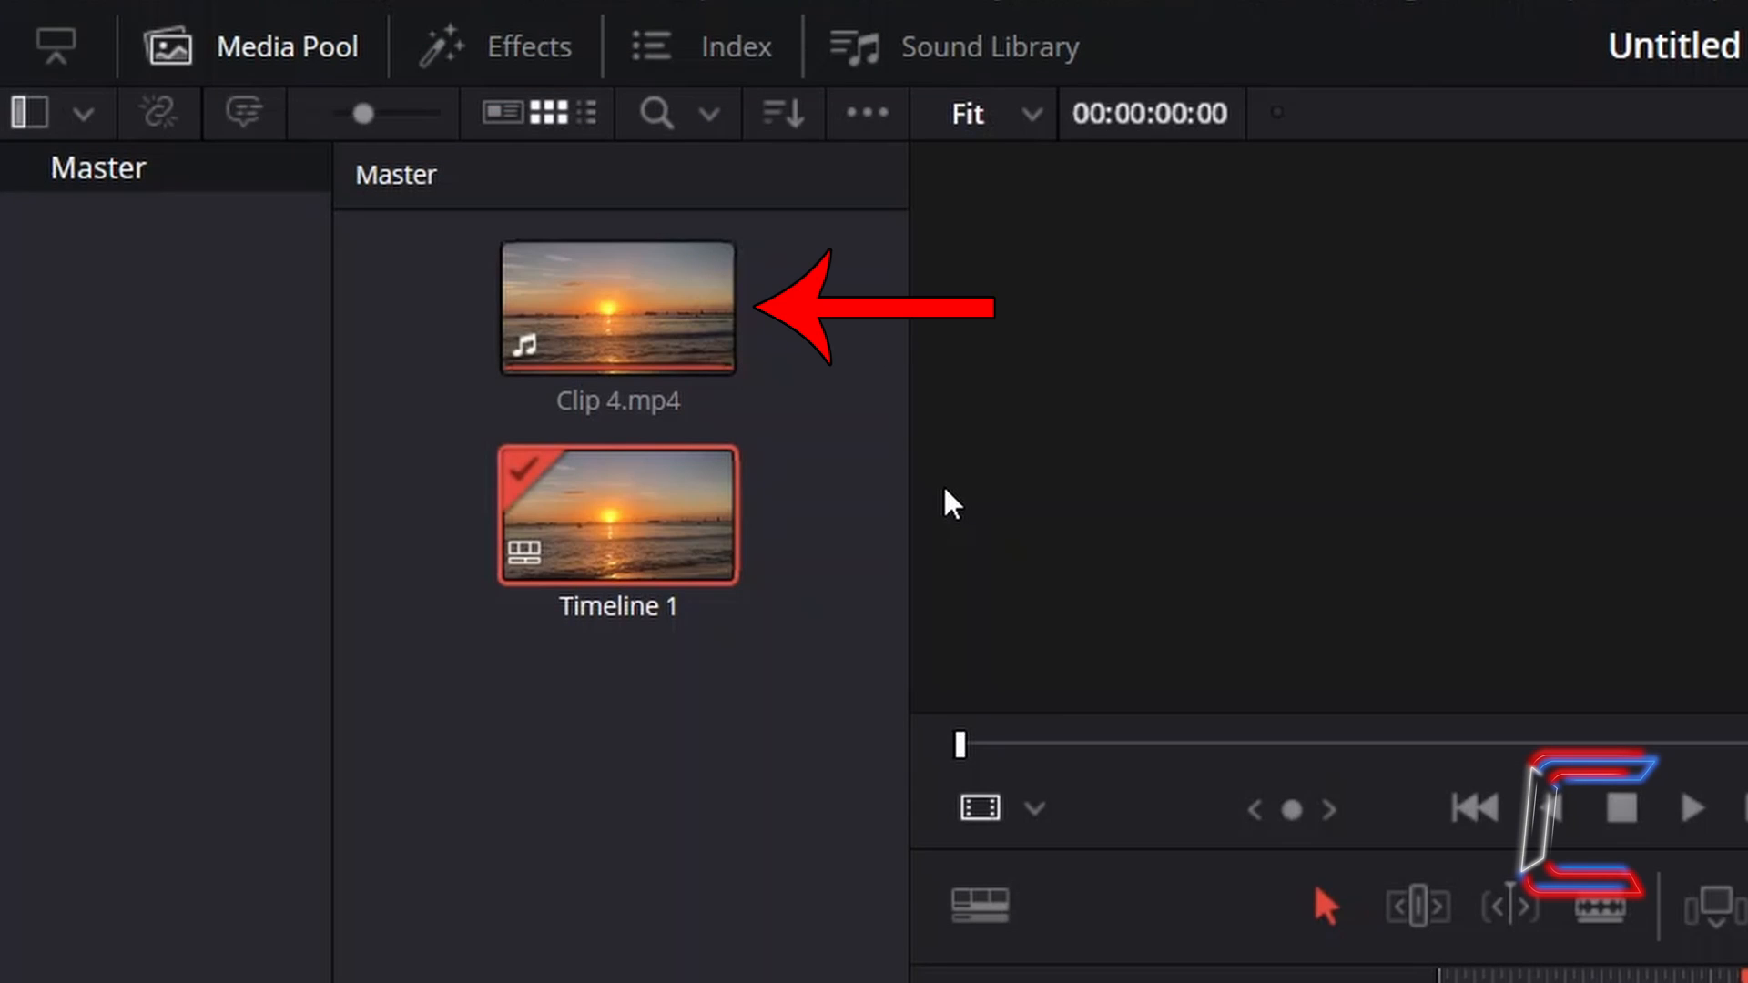
# Step: Place a second Clip 4.mp4 copy after the first on Video 1, moving the playhead to its start
pyautogui.click(617, 310)
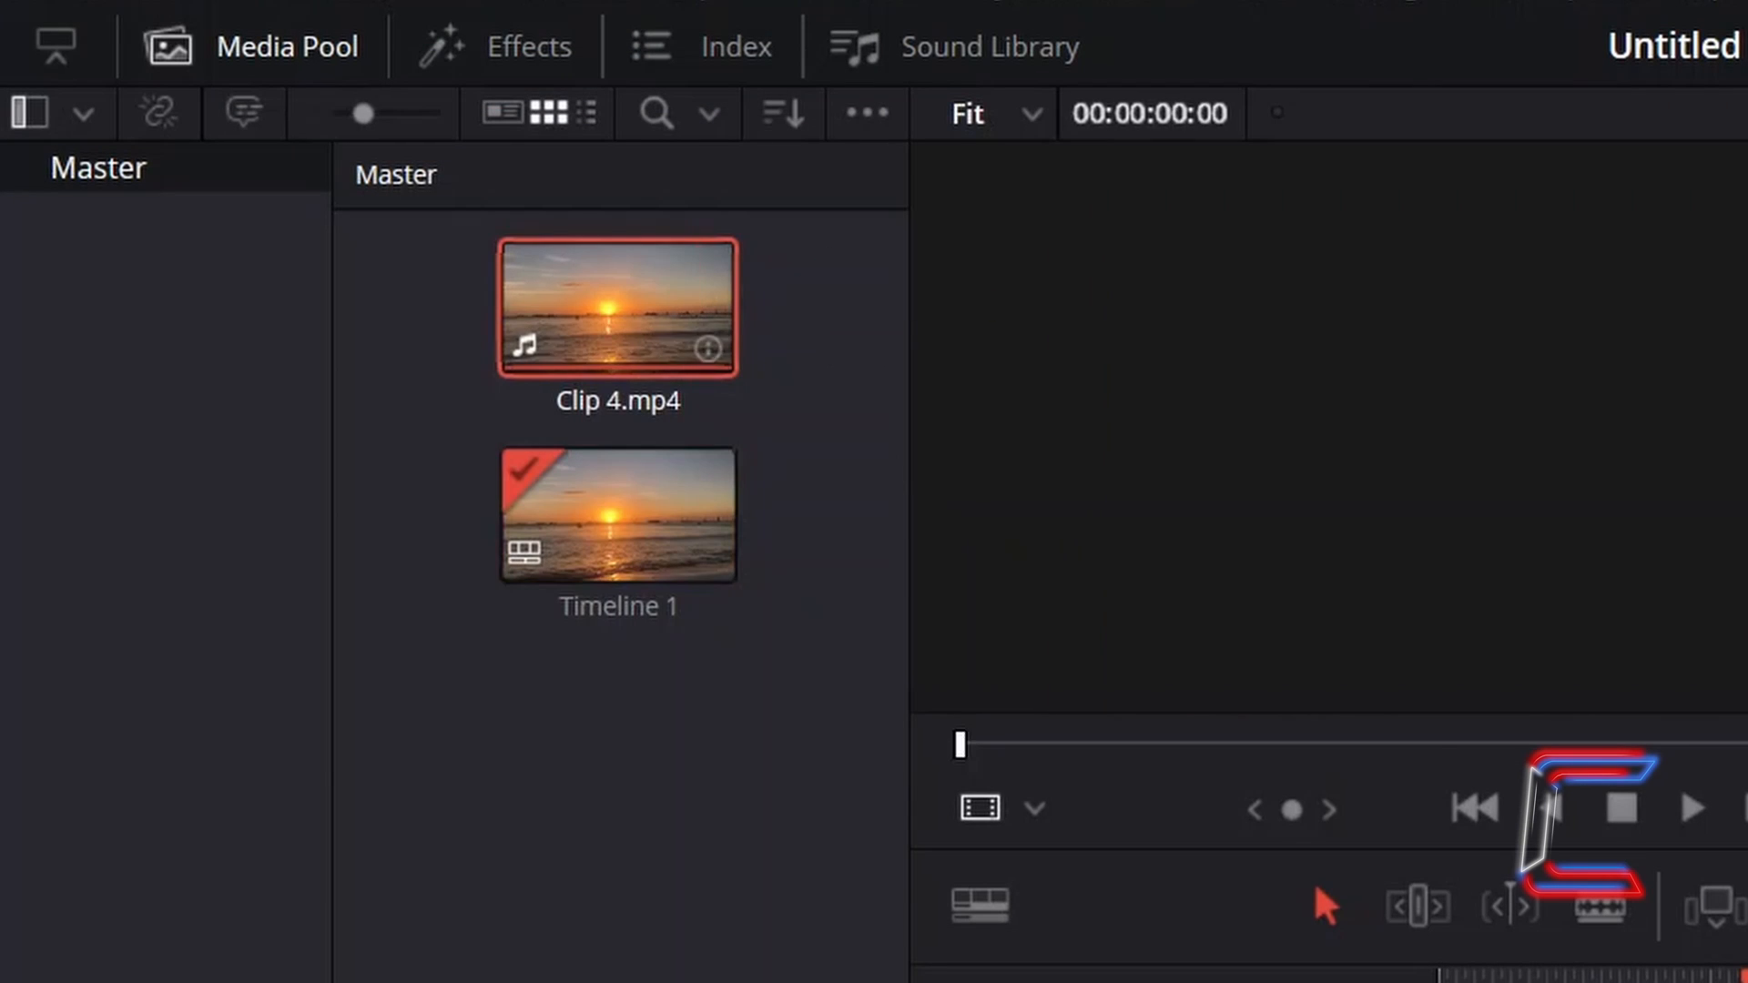
pyautogui.press('F12')
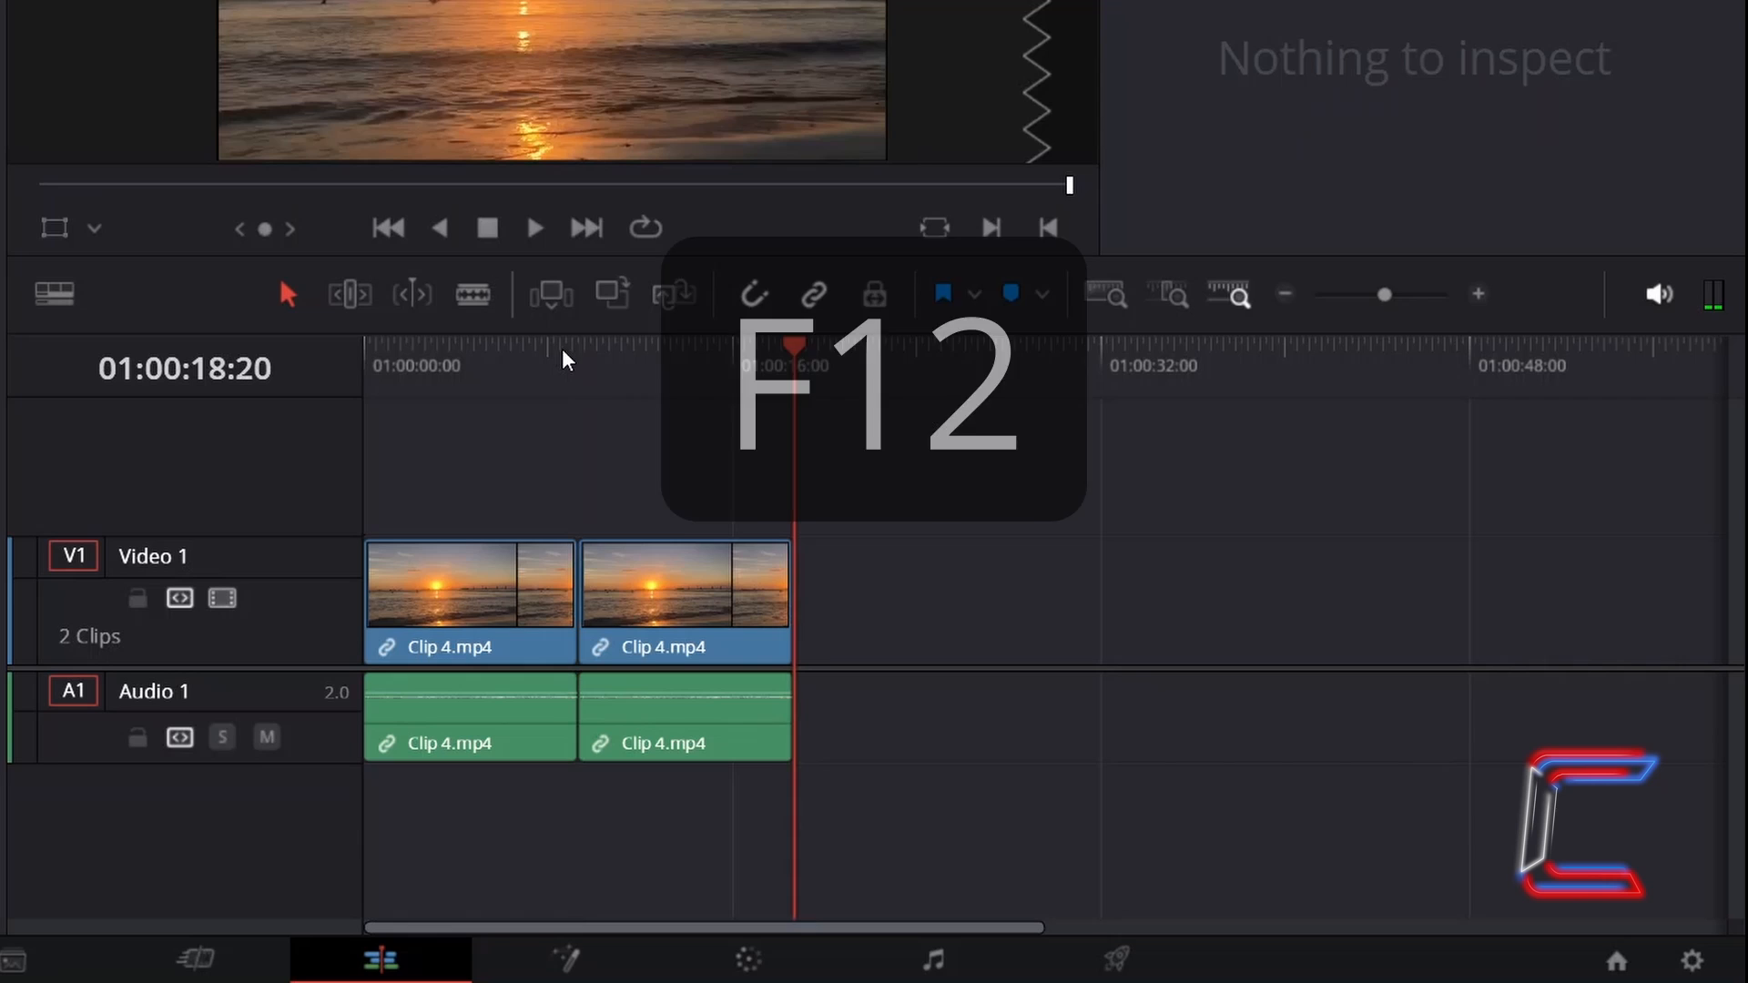
pyautogui.press('F12')
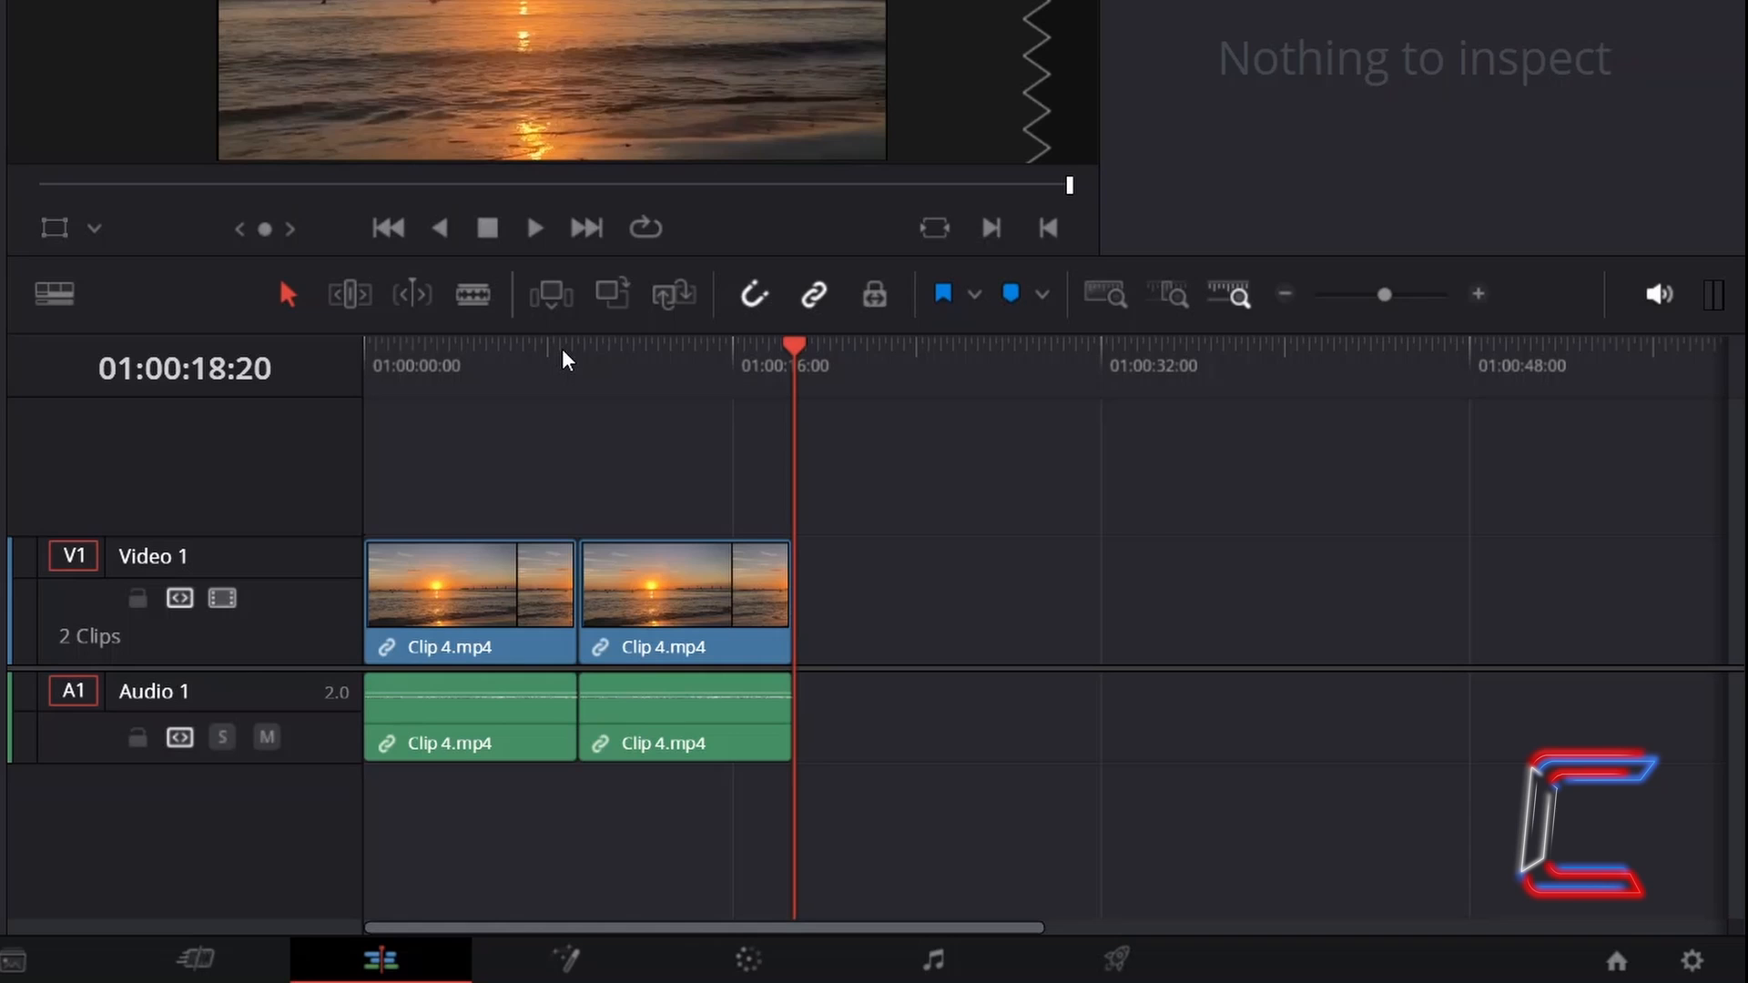
pyautogui.click(865, 364)
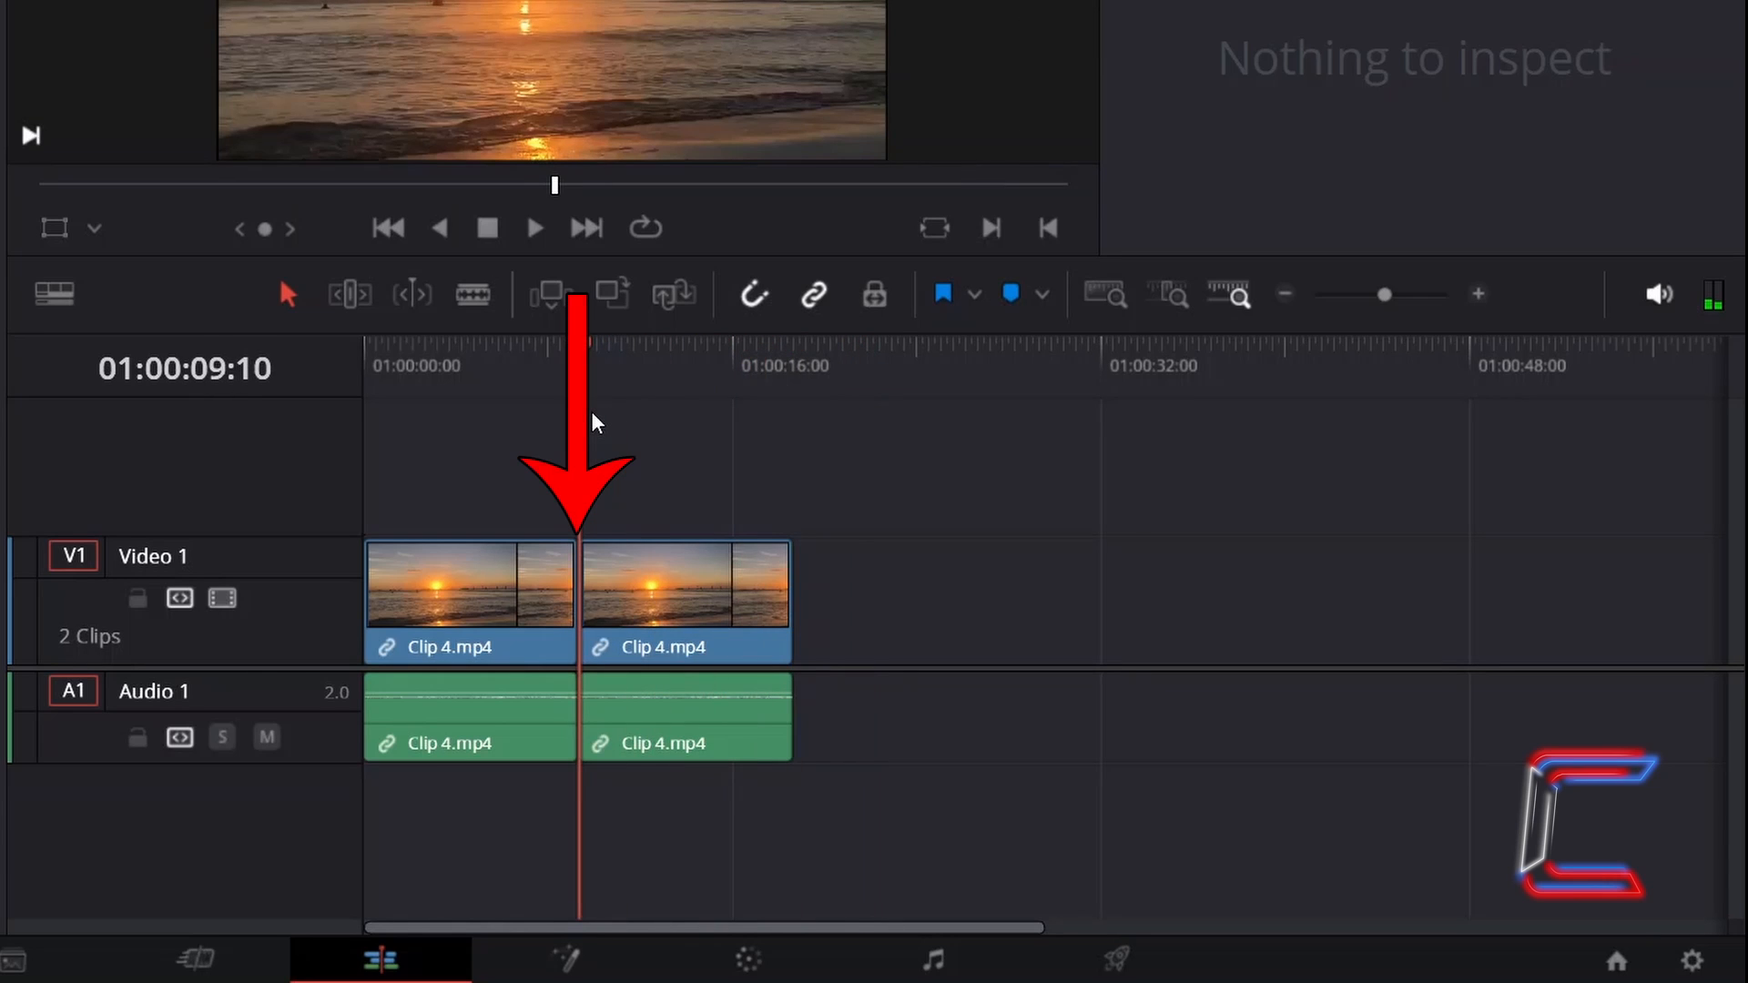
# Step: Place a Clip 4.mp4 copy on Video 2 above the second clip with F12
pyautogui.click(686, 598)
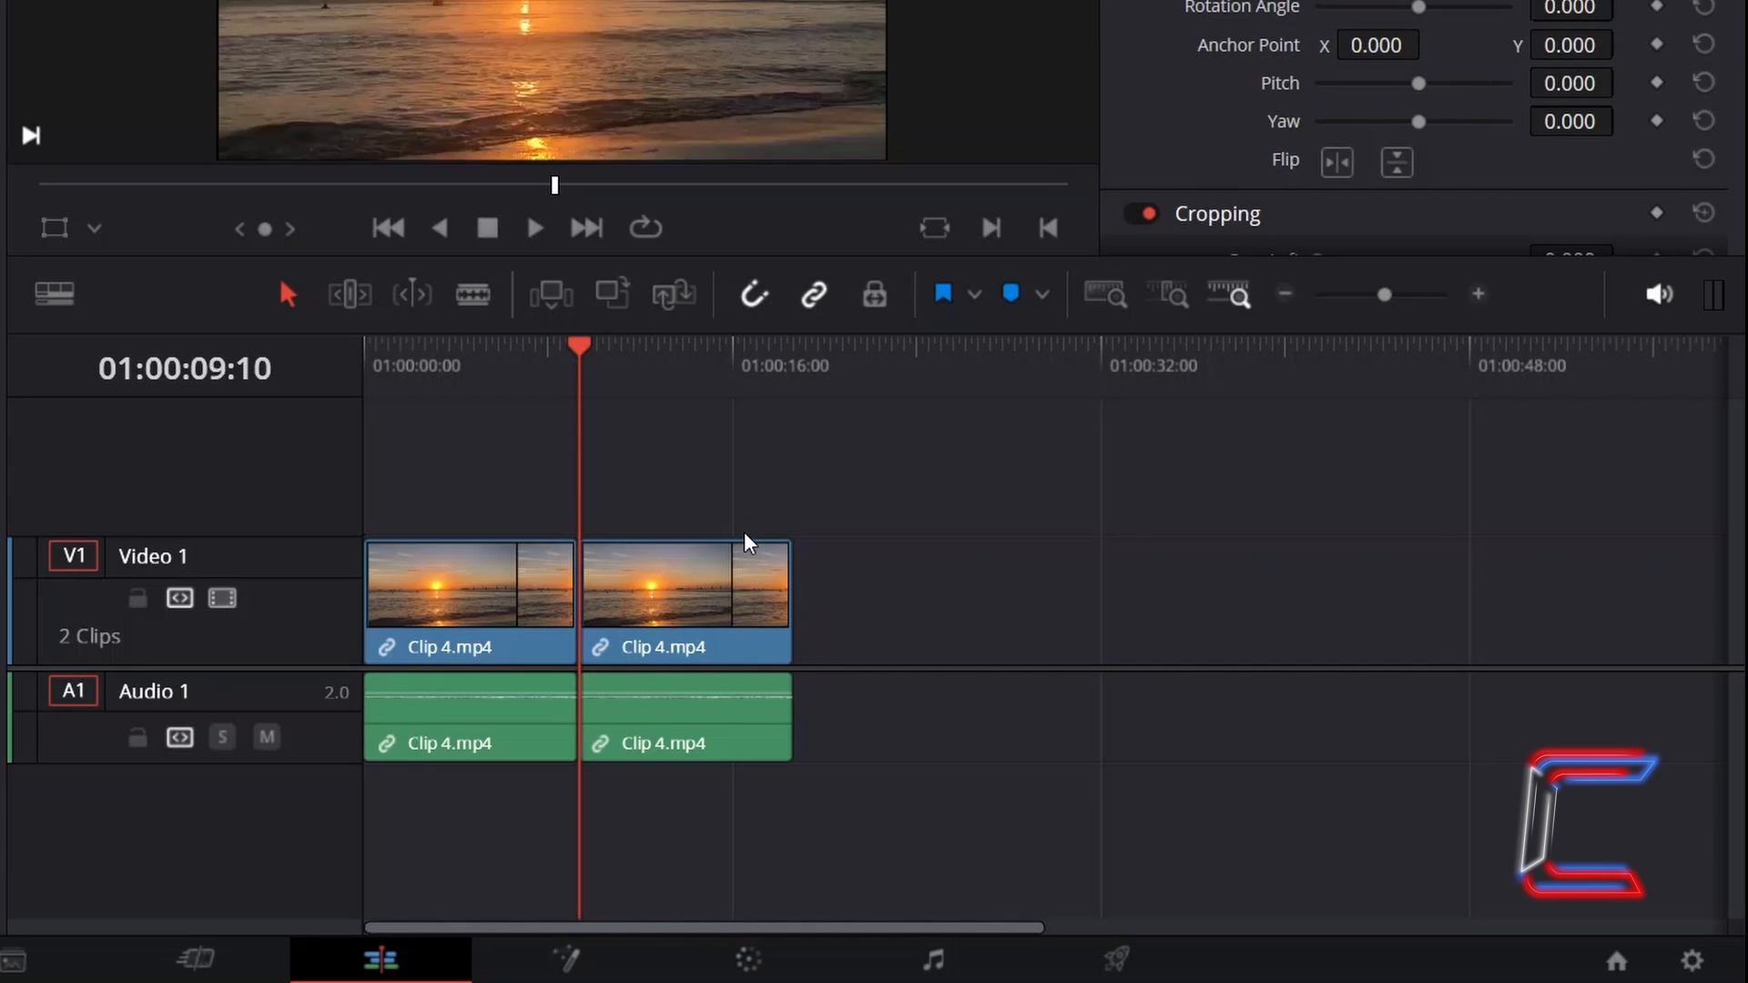
pyautogui.press('F12')
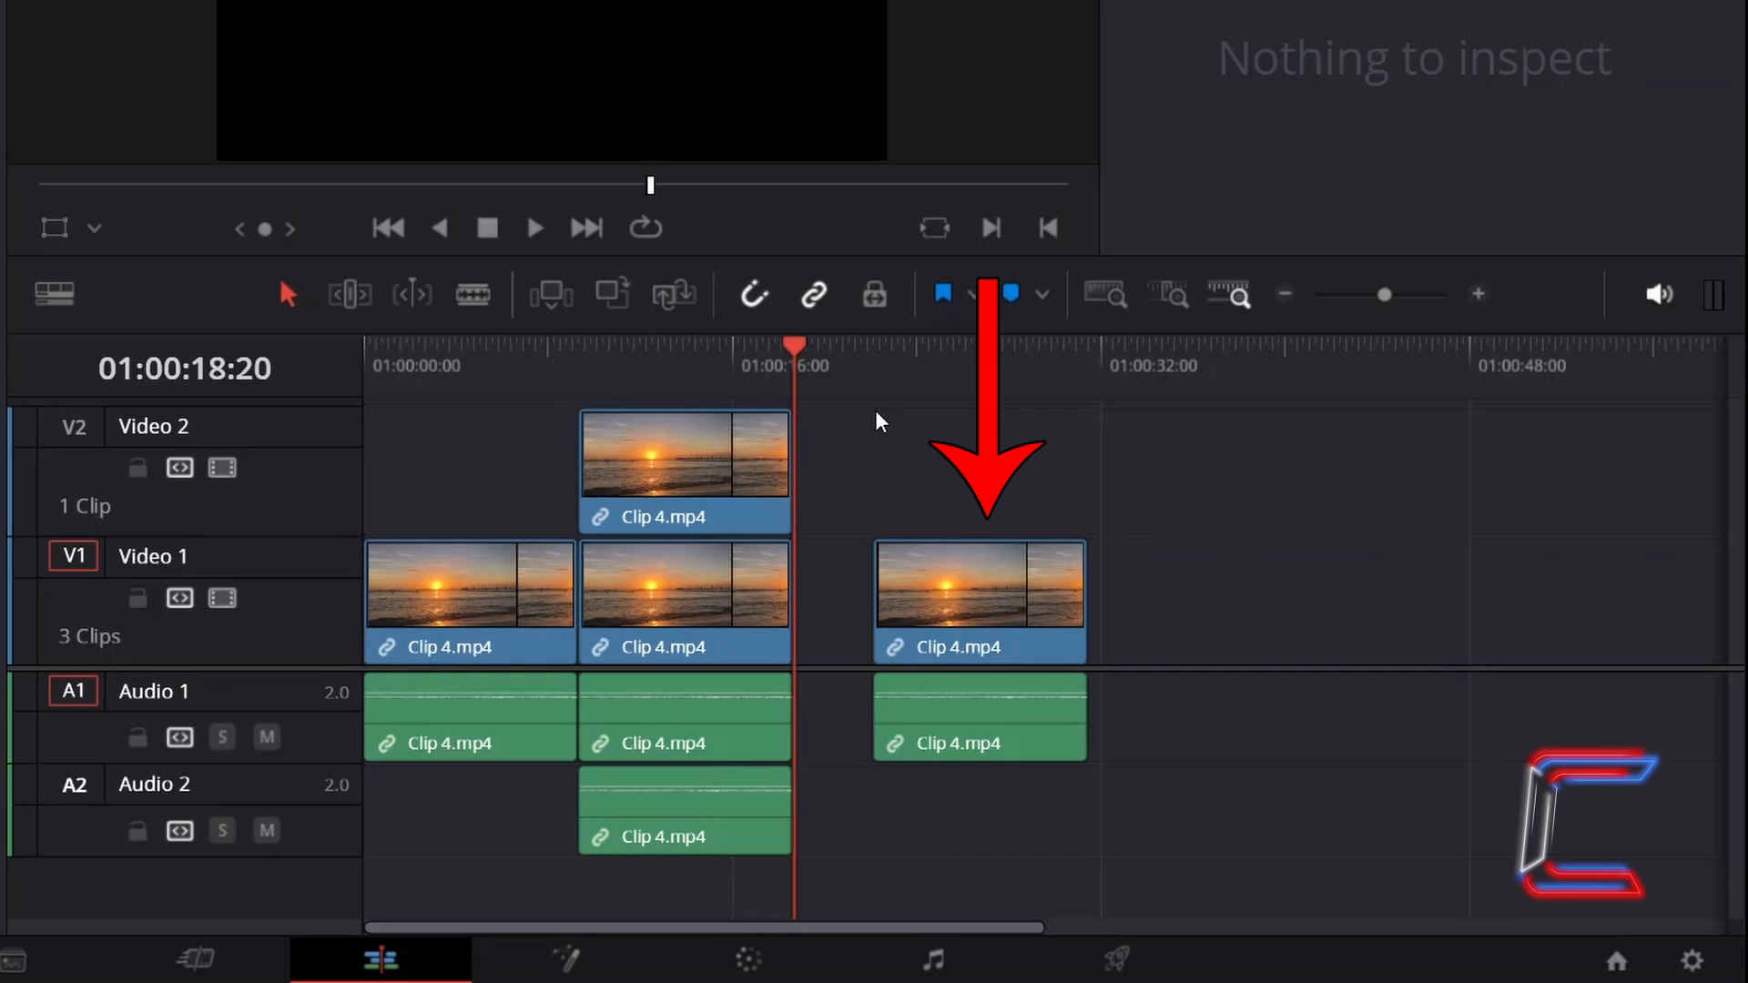
pyautogui.press('F12')
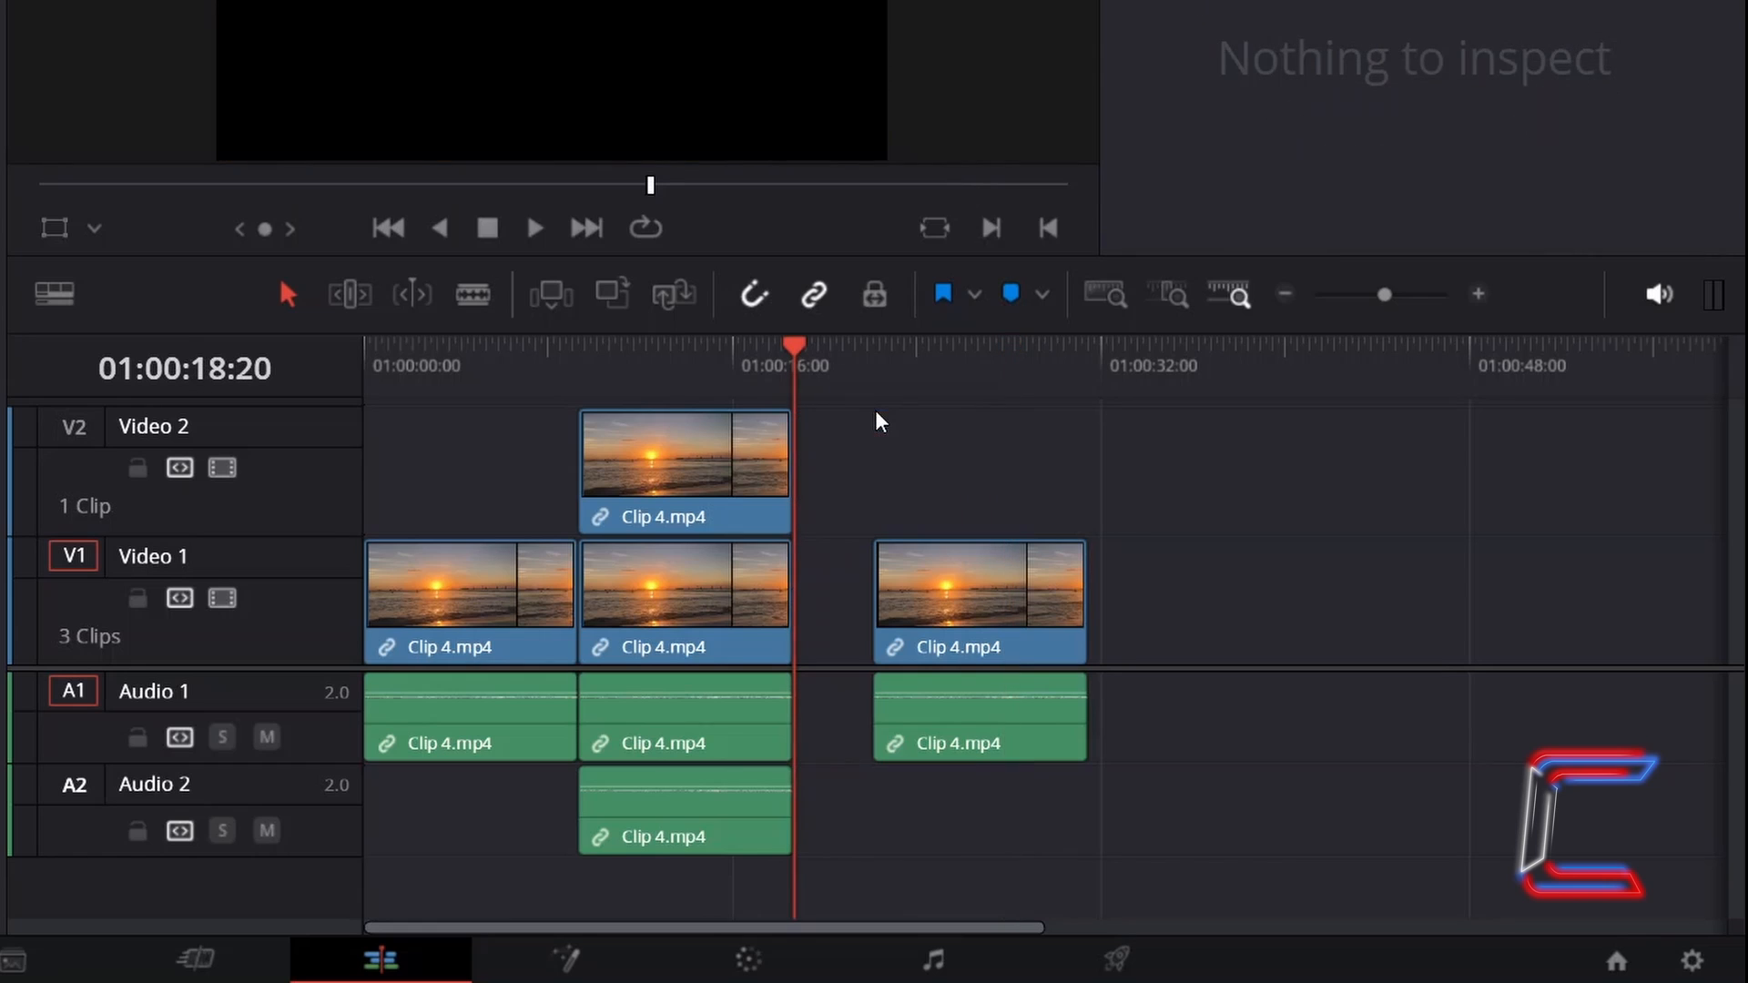
# Step: Drag in the timeline, then append two Clip 4.mp4 copies to Video 1's end with Shift+F12
pyautogui.moveTo(979, 586); pyautogui.dragTo(1121, 586)
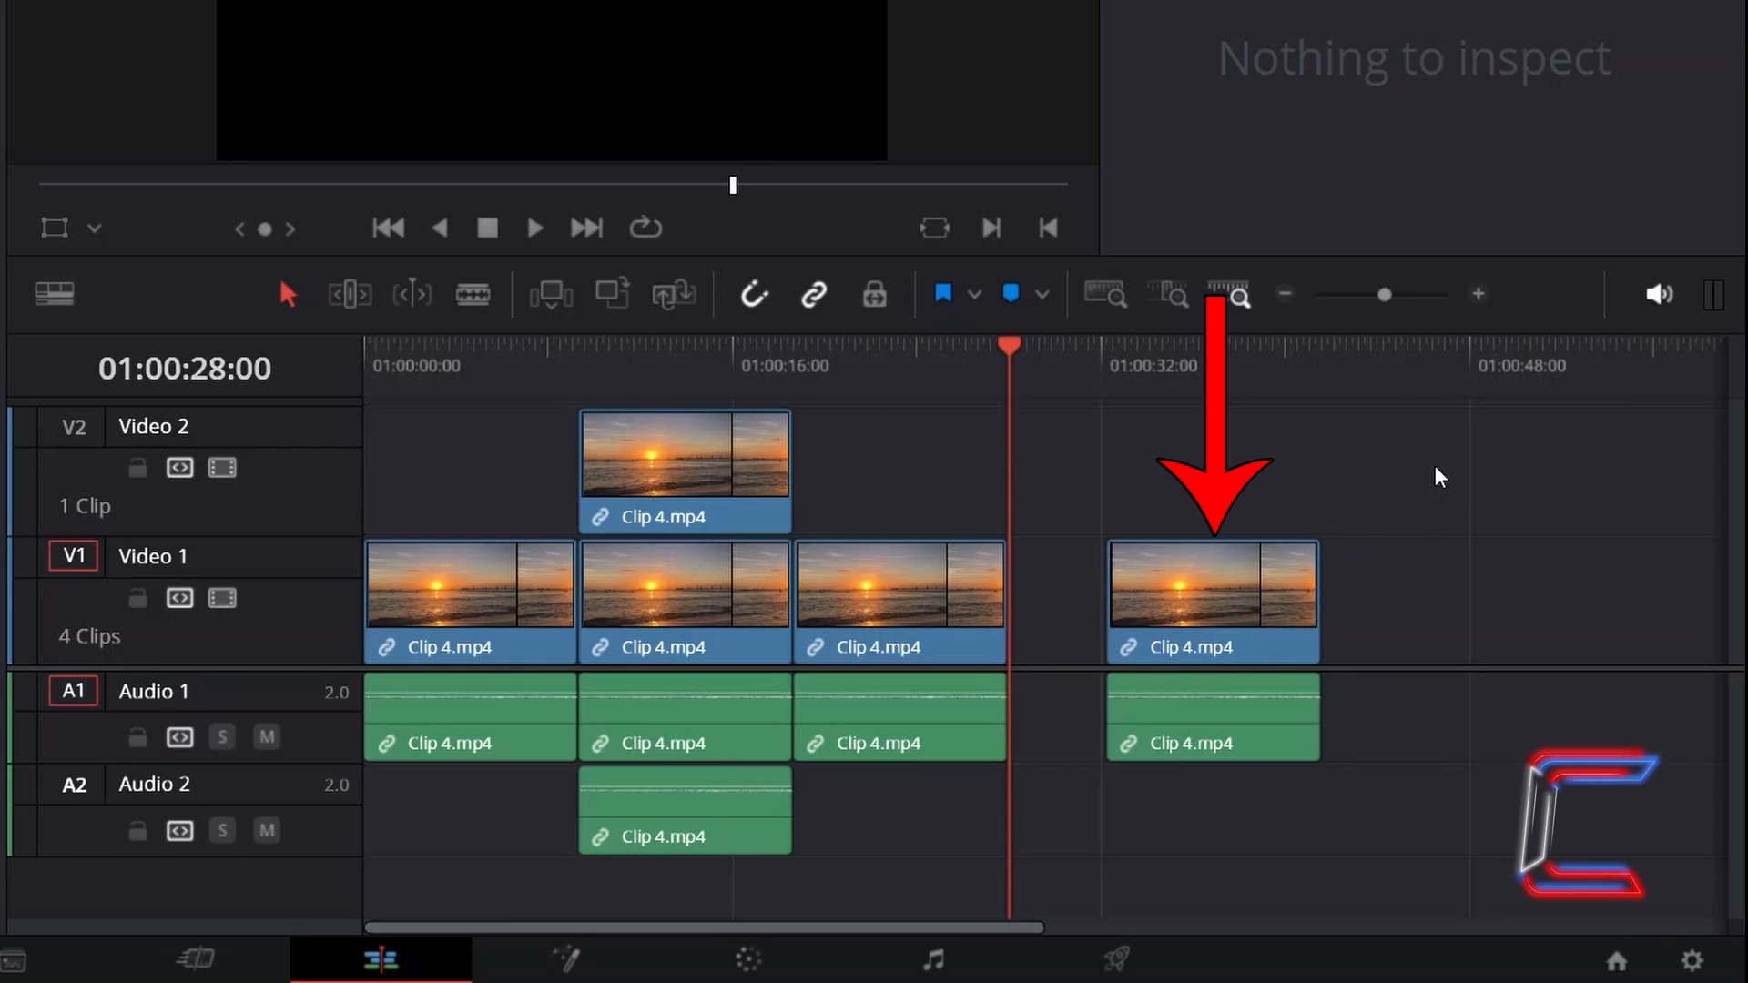
pyautogui.press('Shift+F12')
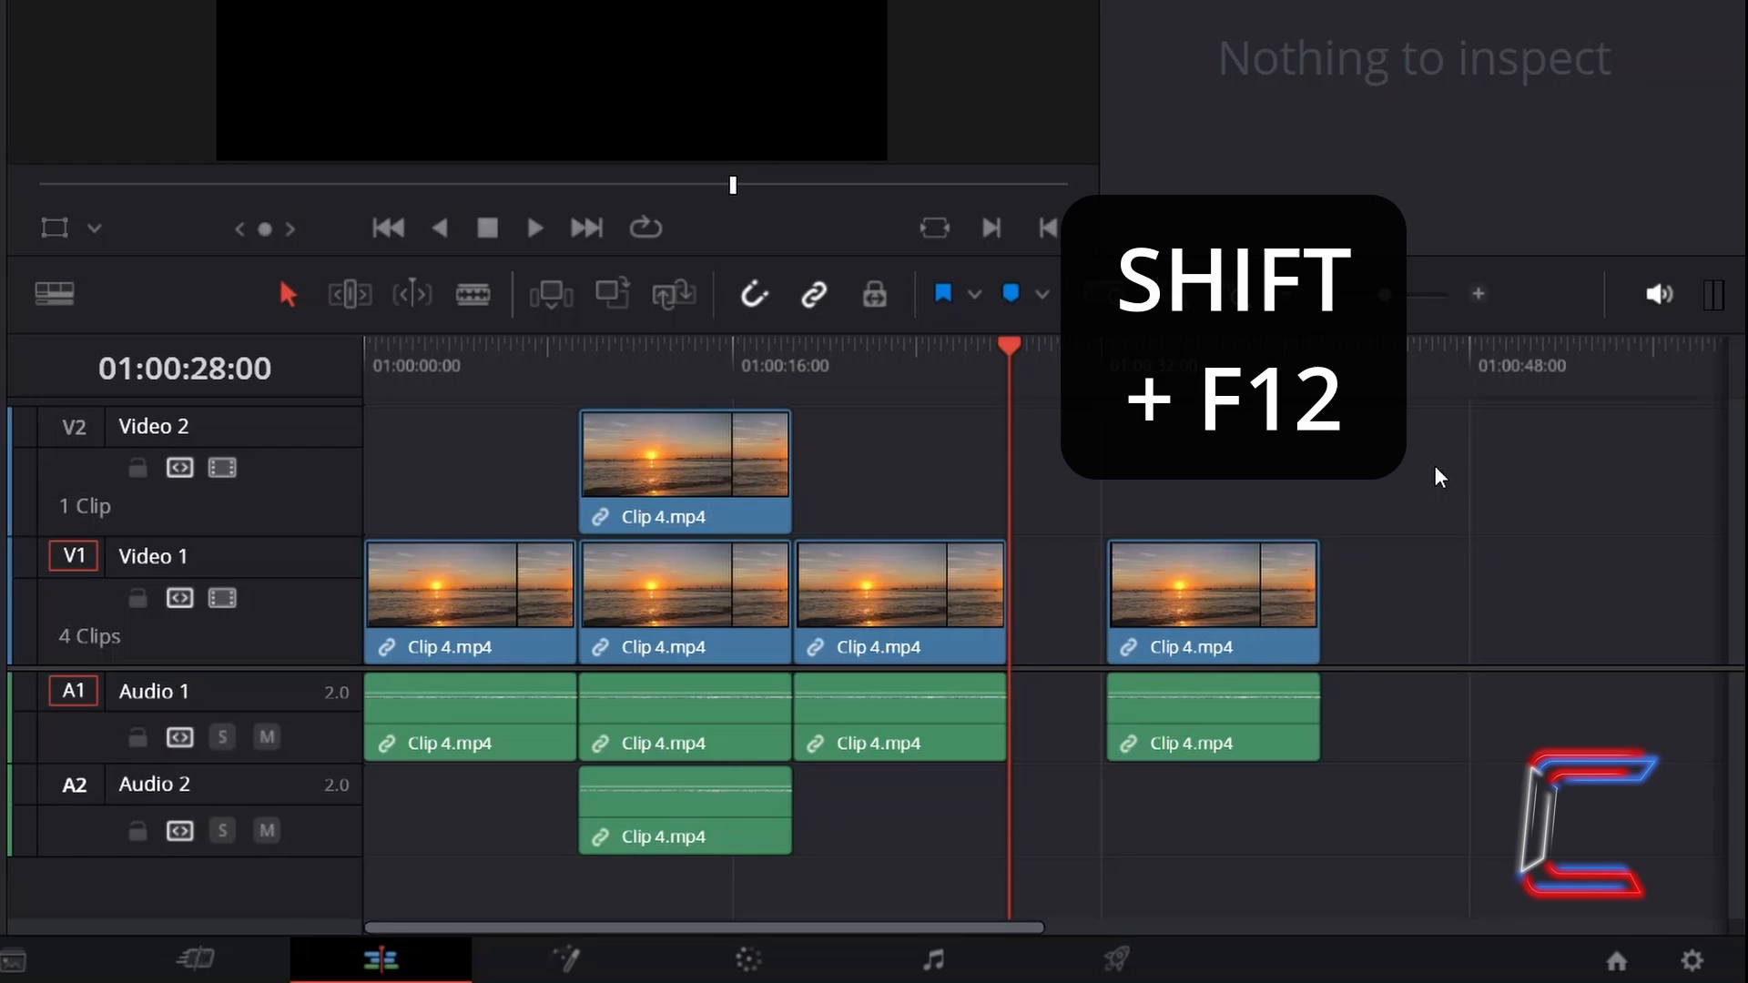
pyautogui.press('shift+f12')
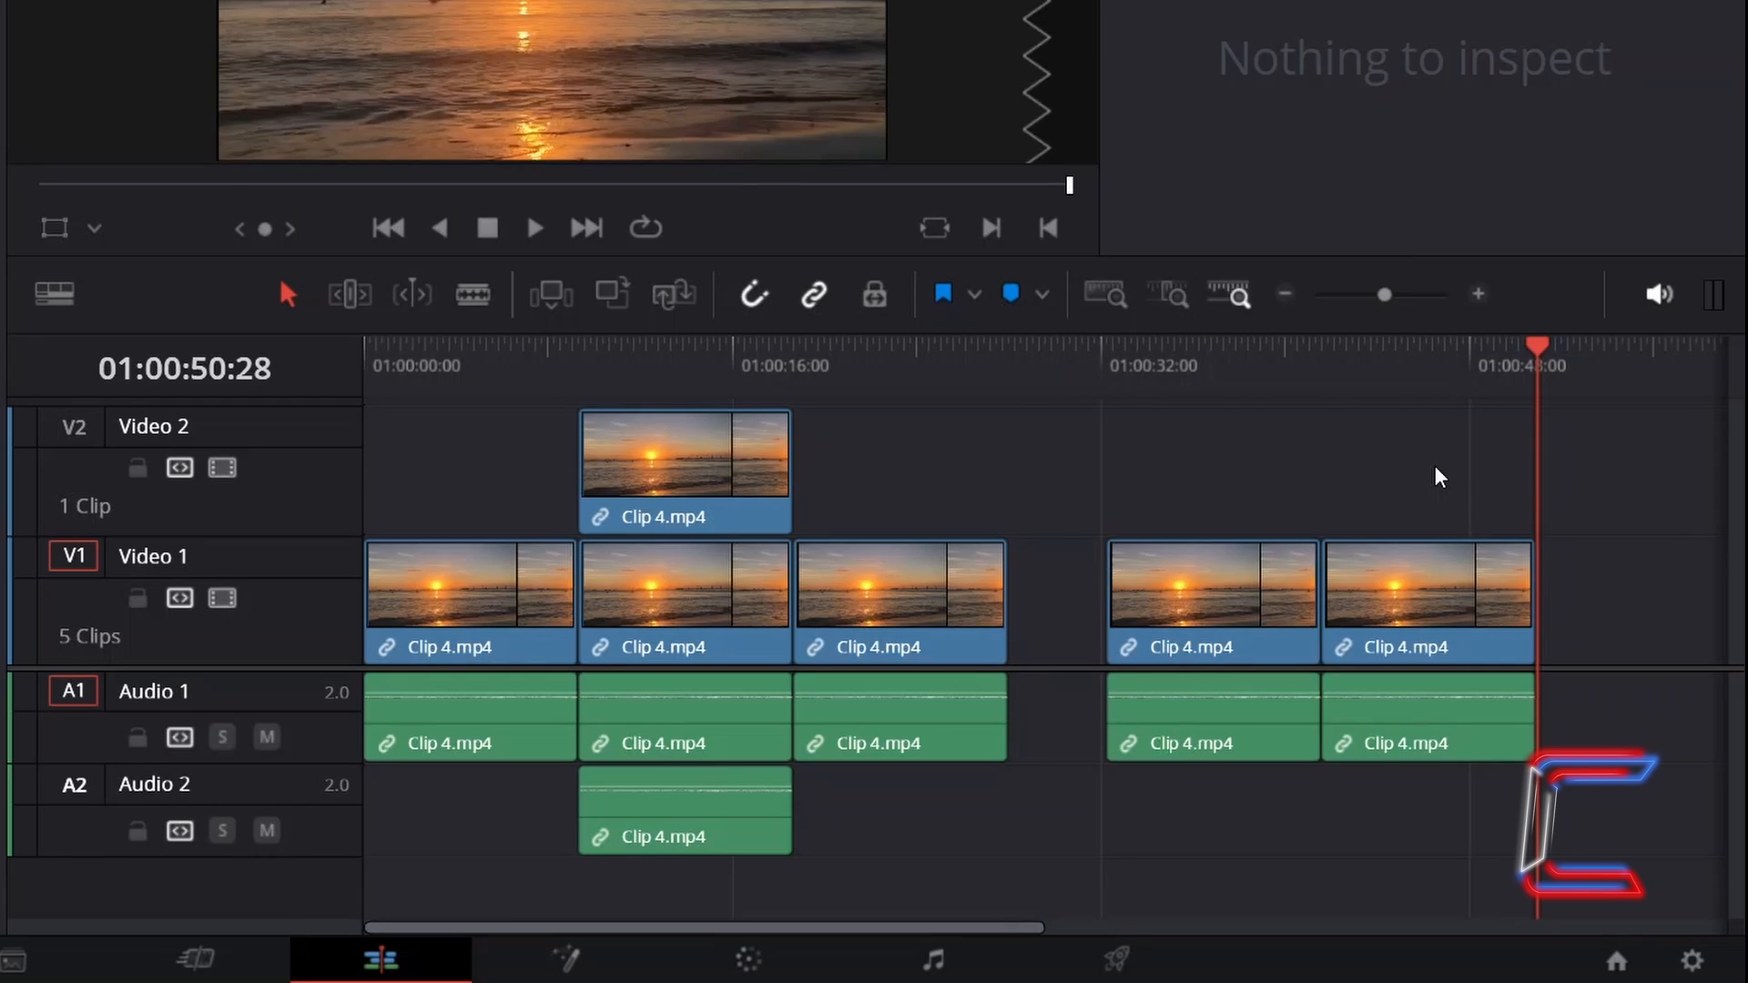